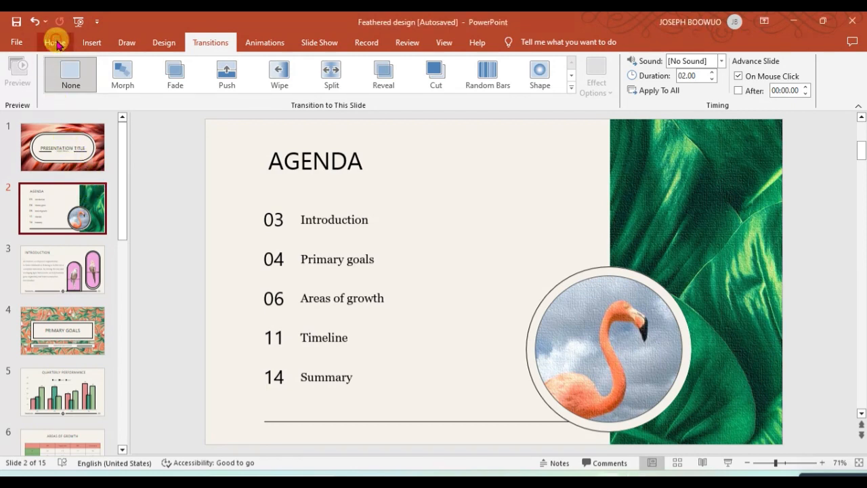
From the Home tab, switch from the agenda slide to slide 1, the title slide
{"action": "left_click", "coordinate": [55, 42]}
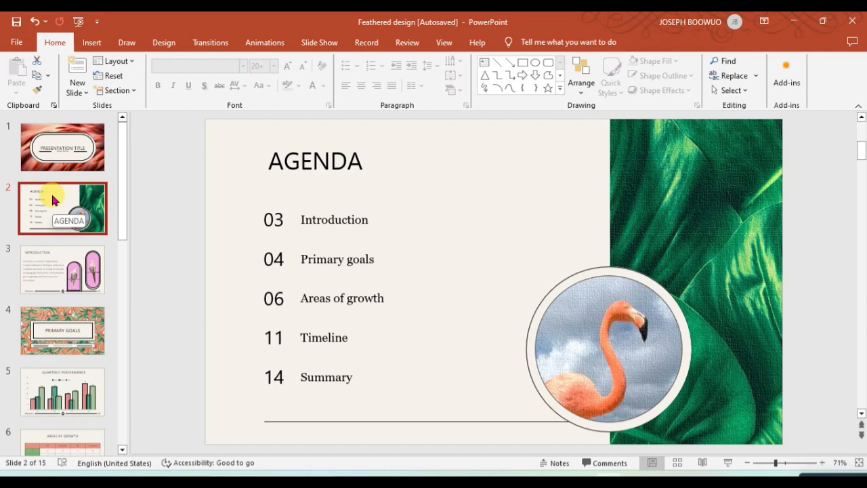
{"action": "left_click", "coordinate": [62, 147]}
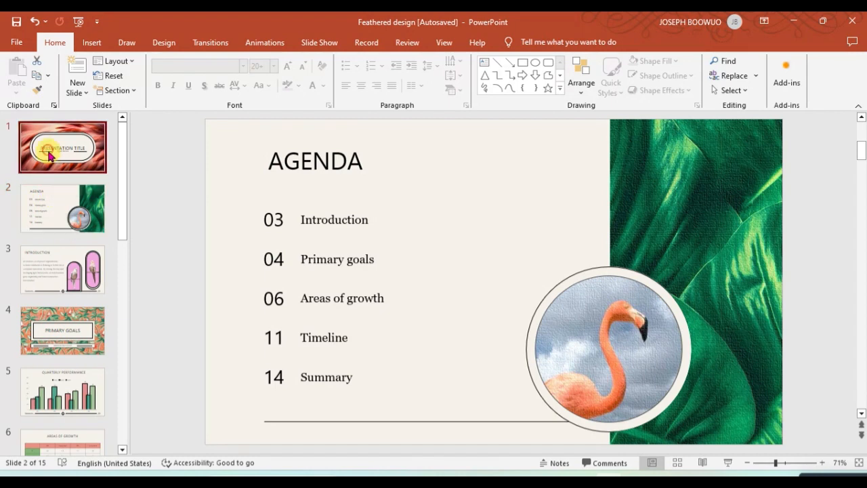
{"action": "left_click", "coordinate": [62, 146]}
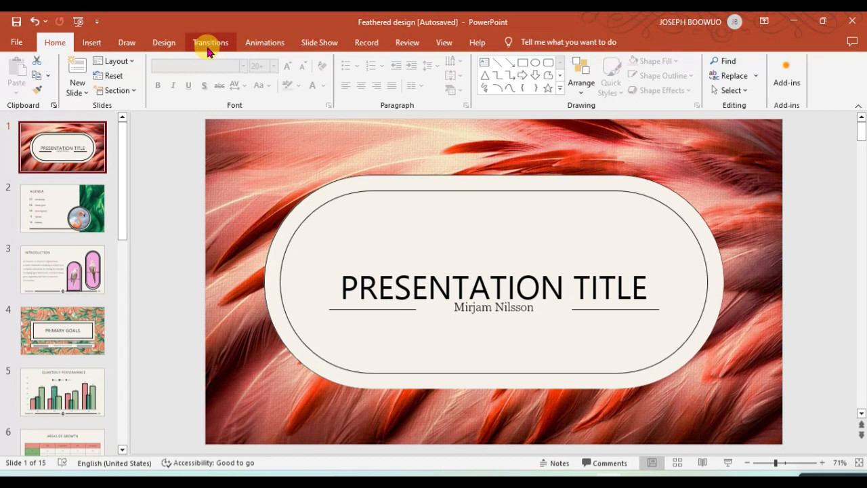
Expand the Transitions gallery to show every effect available for slide 1
{"action": "left_click", "coordinate": [210, 42]}
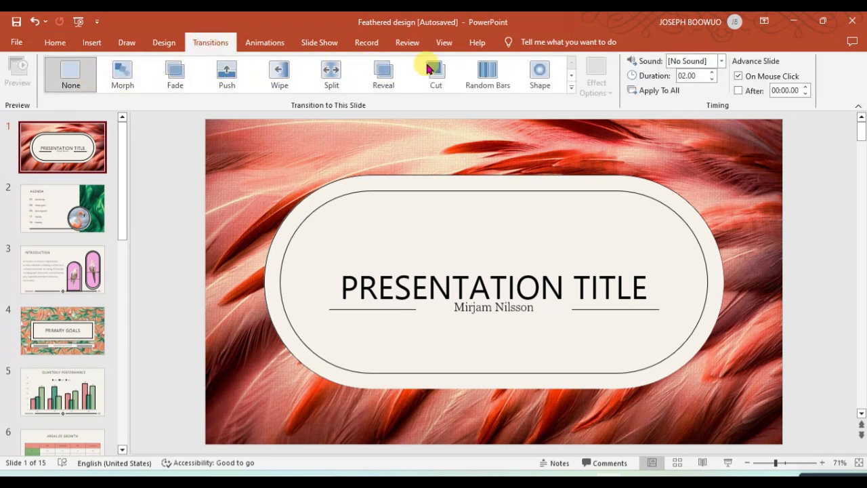
{"action": "mouse_move", "coordinate": [572, 76]}
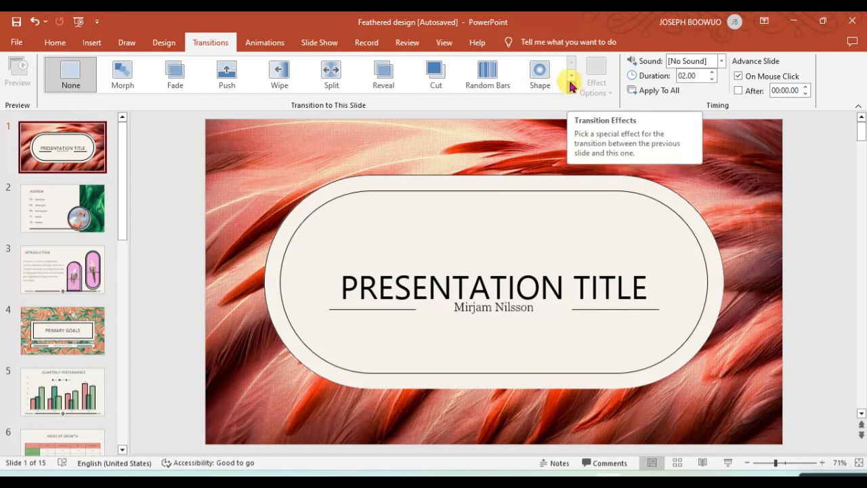
{"action": "left_click", "coordinate": [571, 75]}
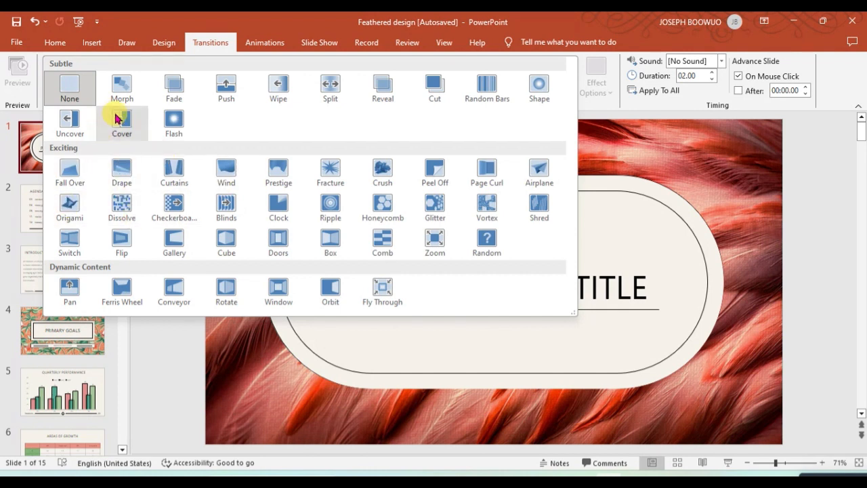
{"action": "mouse_move", "coordinate": [121, 122]}
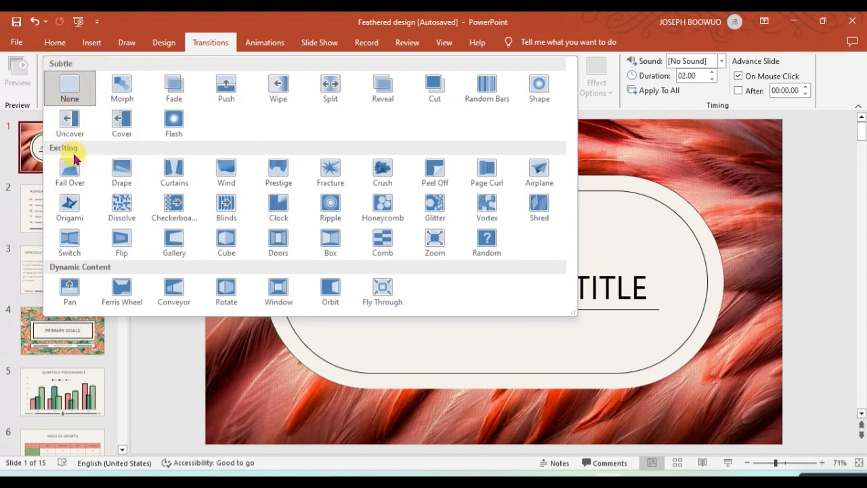
{"action": "mouse_move", "coordinate": [69, 291]}
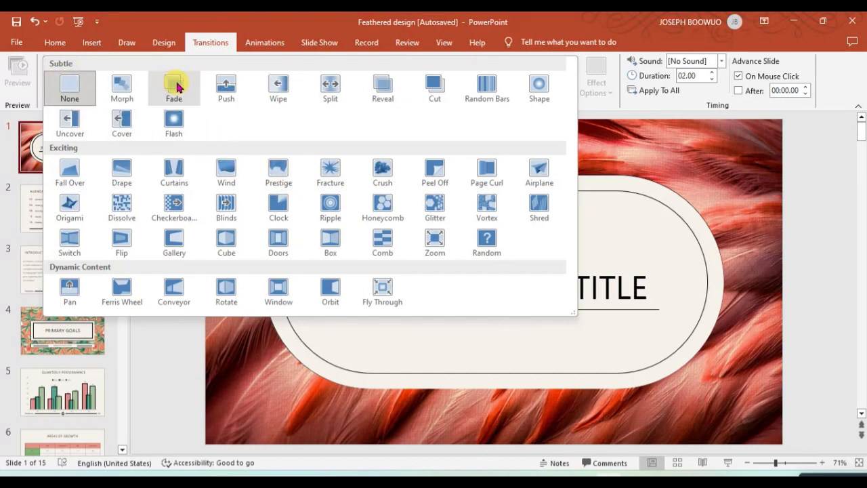
Try Fade, Push, Wipe and Split, settle on a 03.40-second Reveal, then select slide 2
{"action": "left_click", "coordinate": [174, 83]}
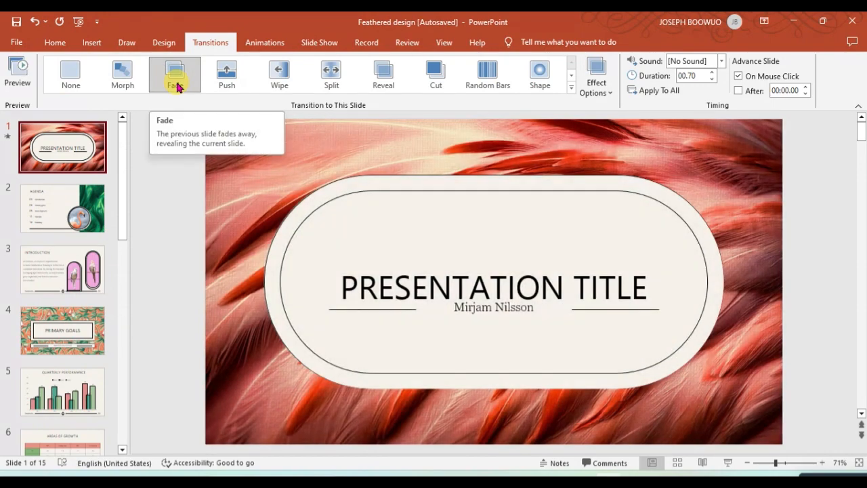
{"action": "left_click", "coordinate": [226, 75]}
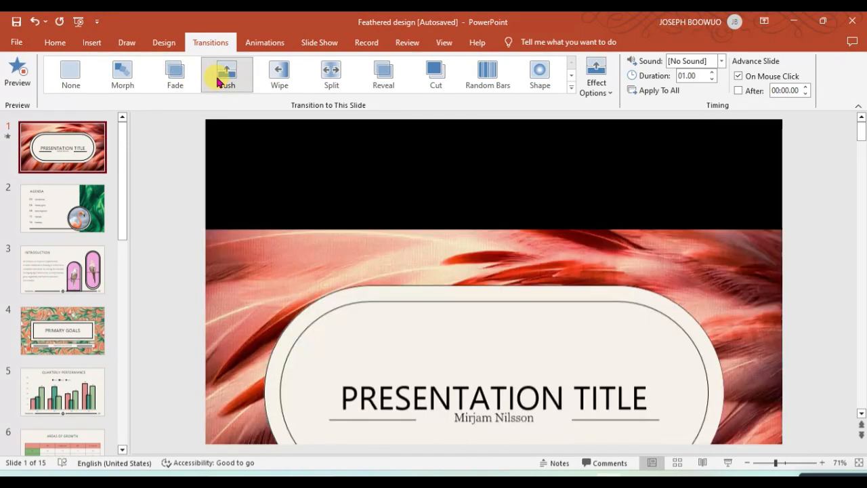
{"action": "left_click", "coordinate": [280, 74]}
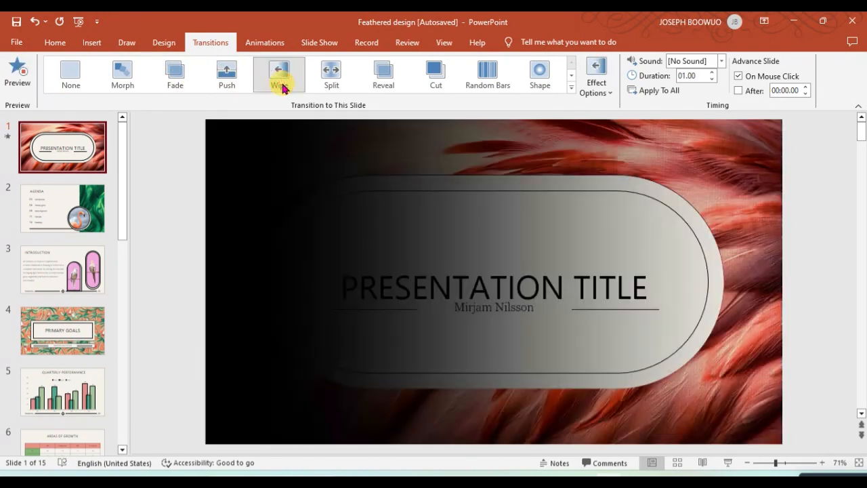
{"action": "left_click", "coordinate": [332, 73]}
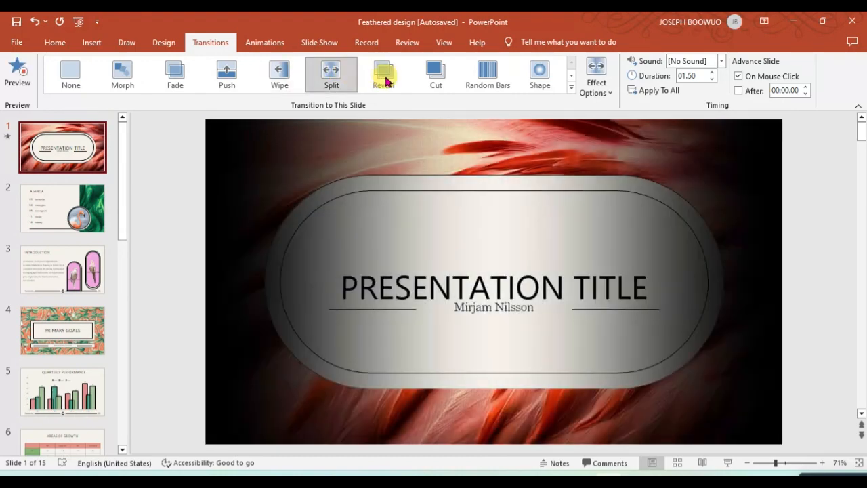
{"action": "left_click", "coordinate": [383, 74]}
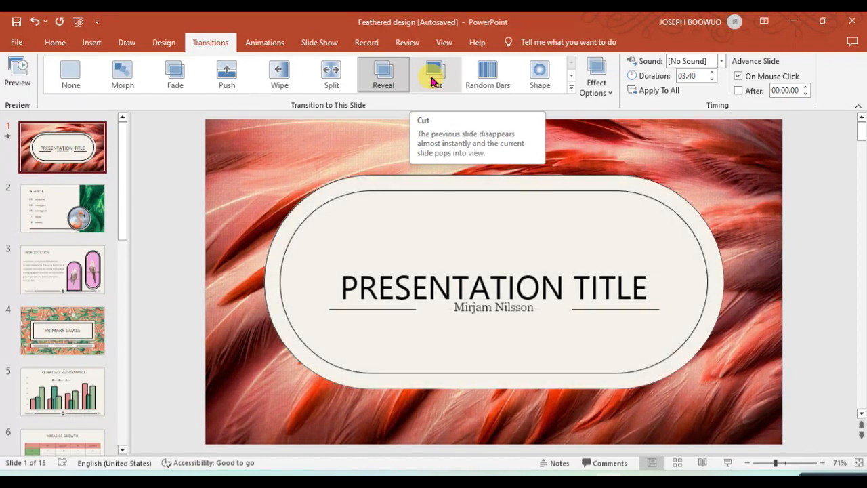
{"action": "mouse_move", "coordinate": [488, 73]}
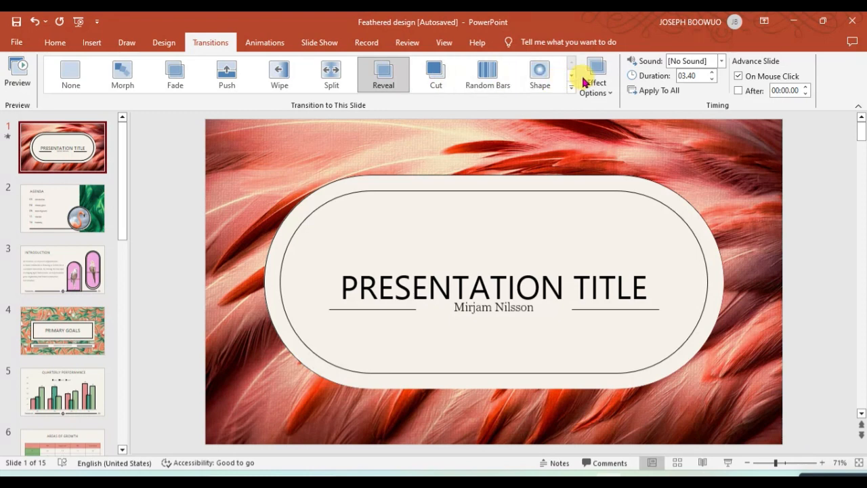
{"action": "mouse_move", "coordinate": [300, 176]}
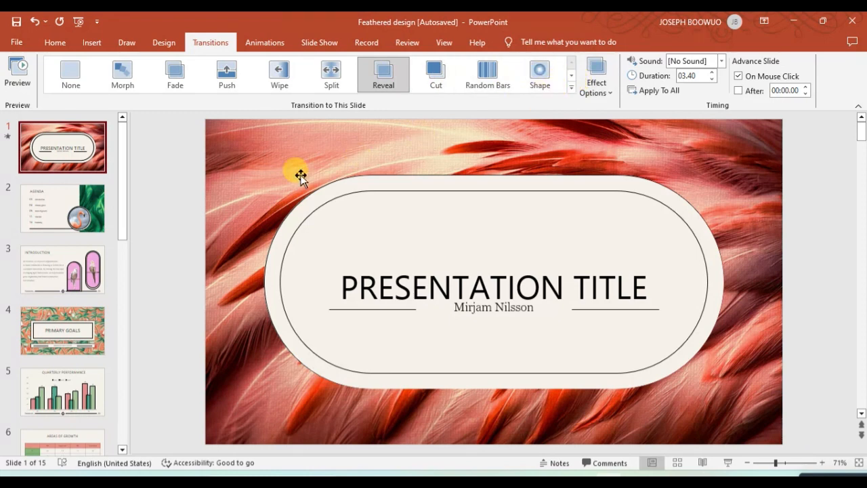
{"action": "left_click", "coordinate": [62, 208]}
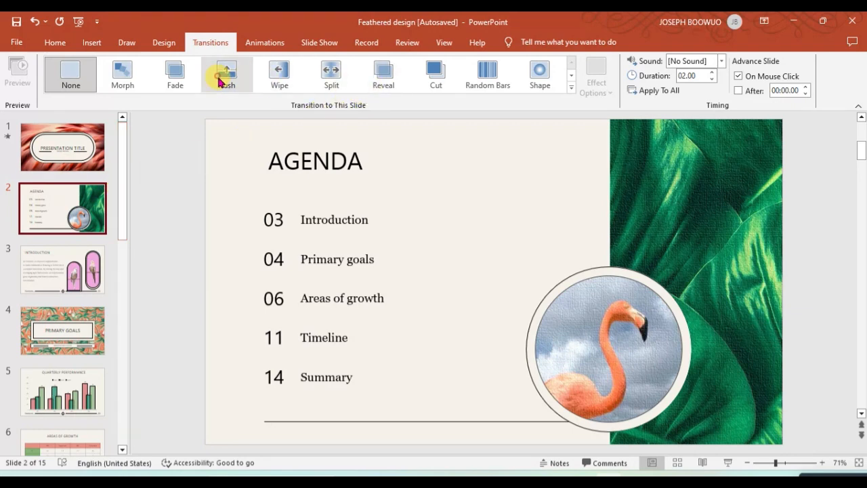
Try Push and Prestige on slide 2, then choose a 06.00-second Curtains transition
{"action": "left_click", "coordinate": [227, 74]}
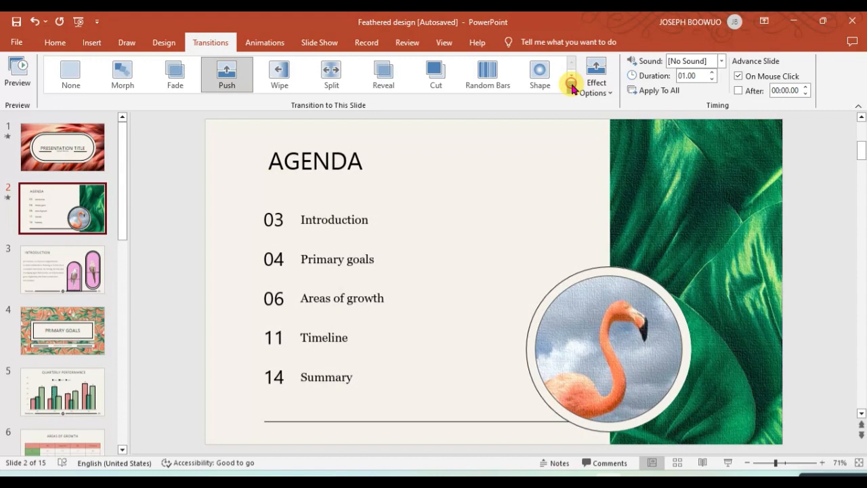
{"action": "left_click", "coordinate": [572, 83]}
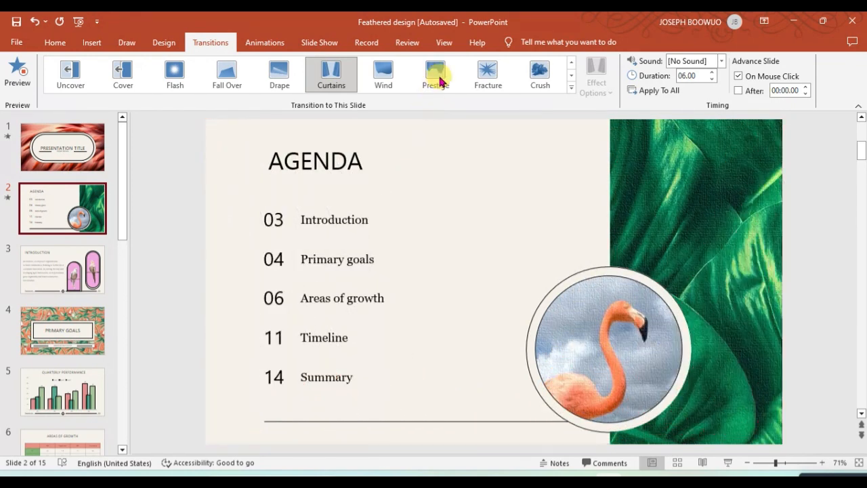
{"action": "left_click", "coordinate": [435, 74]}
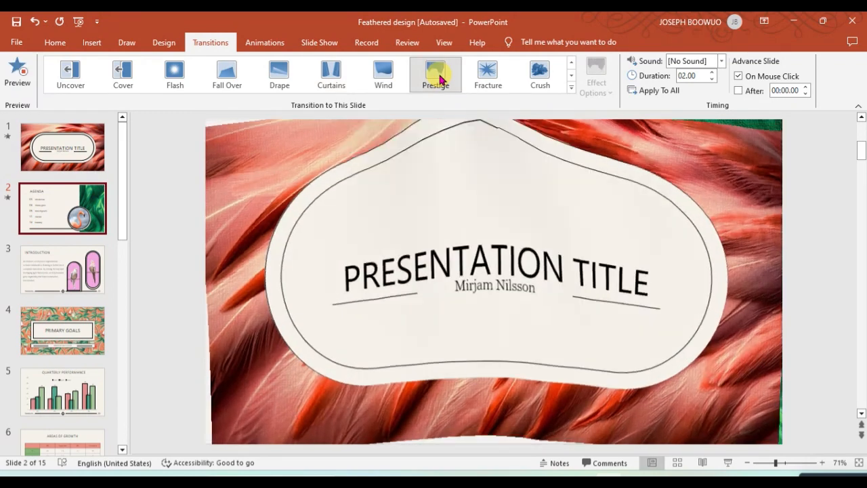
{"action": "left_click", "coordinate": [62, 208]}
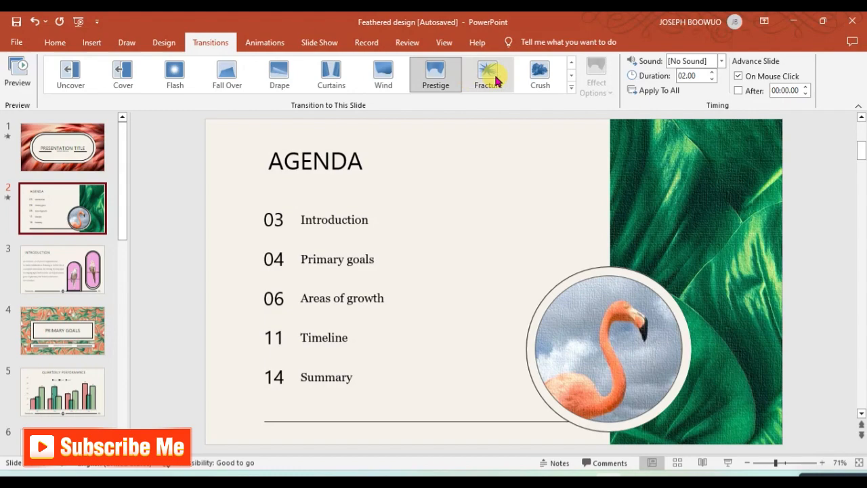
{"action": "left_click", "coordinate": [488, 71]}
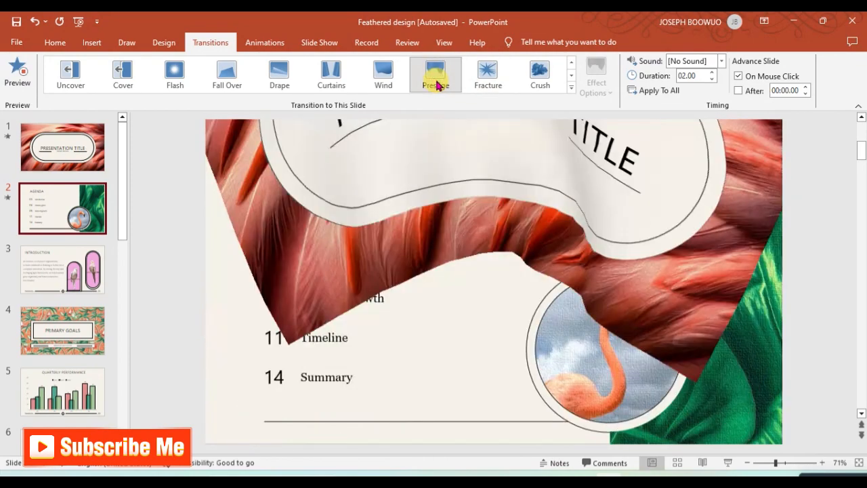
{"action": "left_click", "coordinate": [383, 74]}
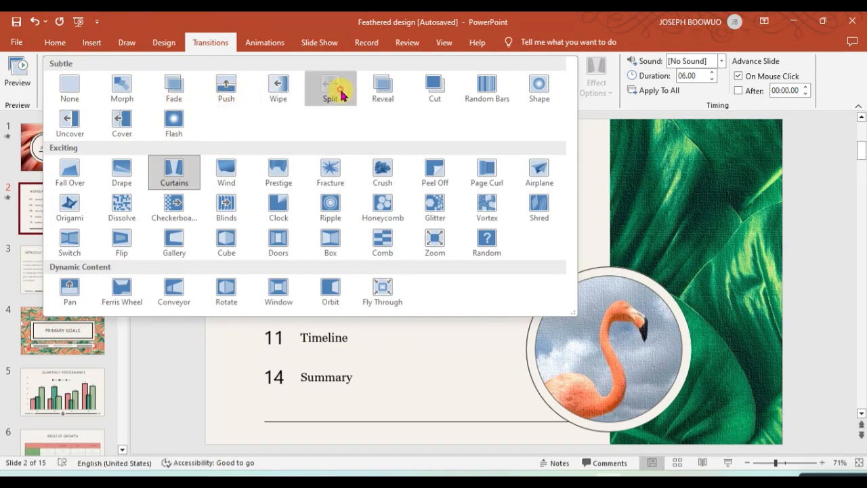
Replace slide 2's Curtains with a 1.5-second Split transition and reopen the full list
{"action": "left_click", "coordinate": [330, 86]}
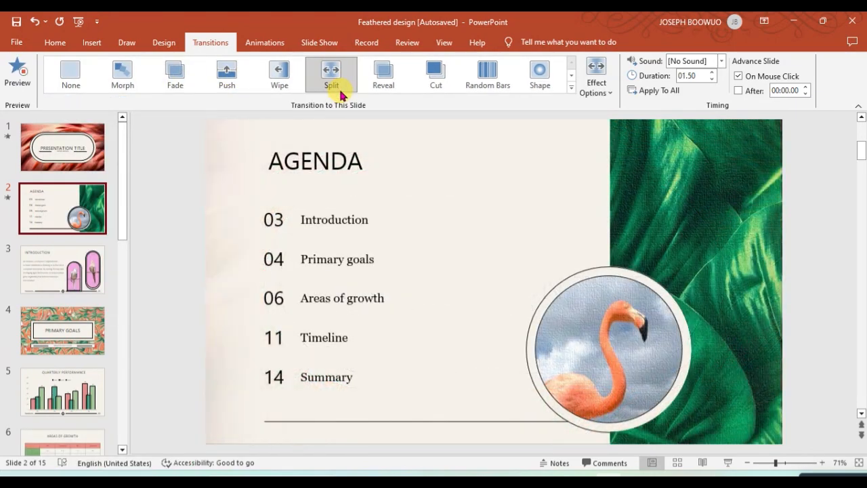
{"action": "left_click", "coordinate": [570, 83]}
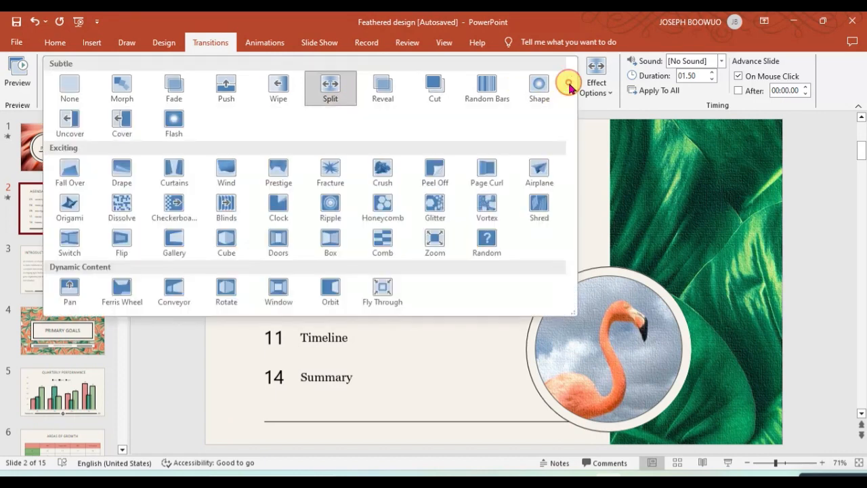
{"action": "mouse_move", "coordinate": [92, 263]}
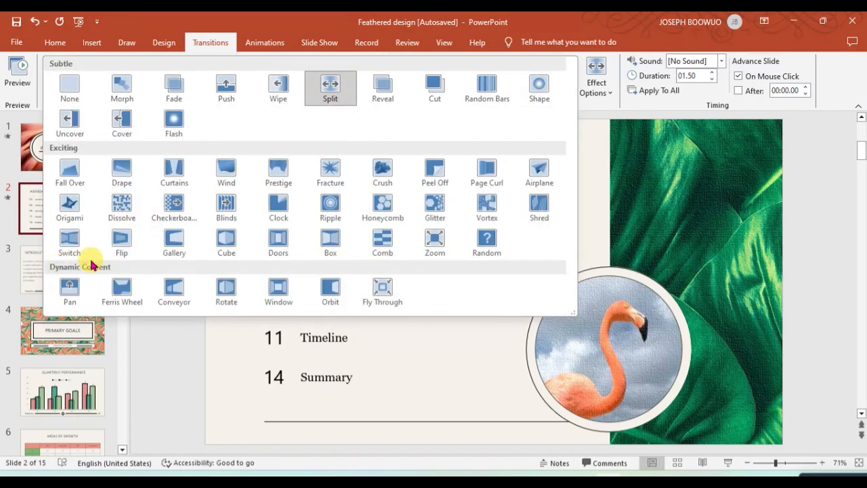
{"action": "mouse_move", "coordinate": [93, 268]}
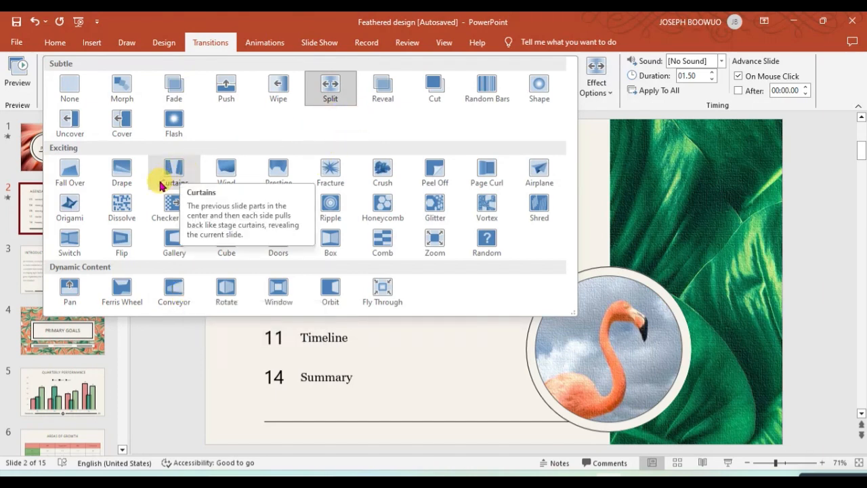
{"action": "mouse_move", "coordinate": [356, 95]}
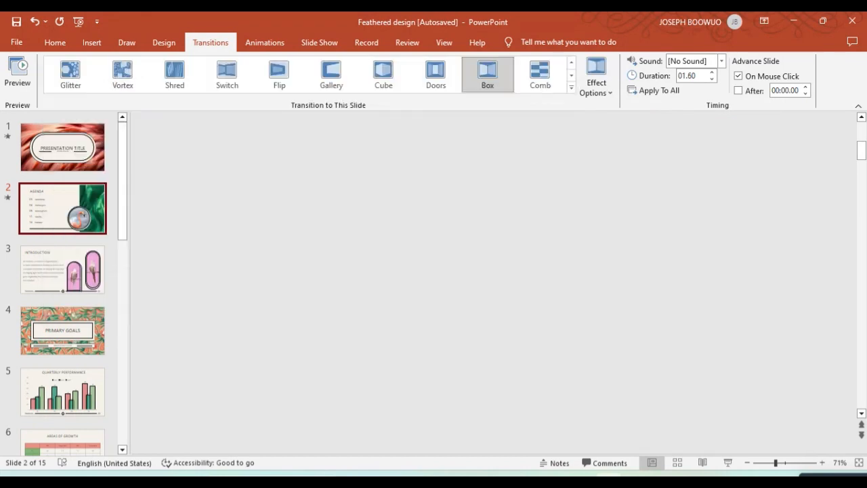
Switch slide 2 to a two-second Rotate transition, then go to slide 5
{"action": "left_click", "coordinate": [63, 208]}
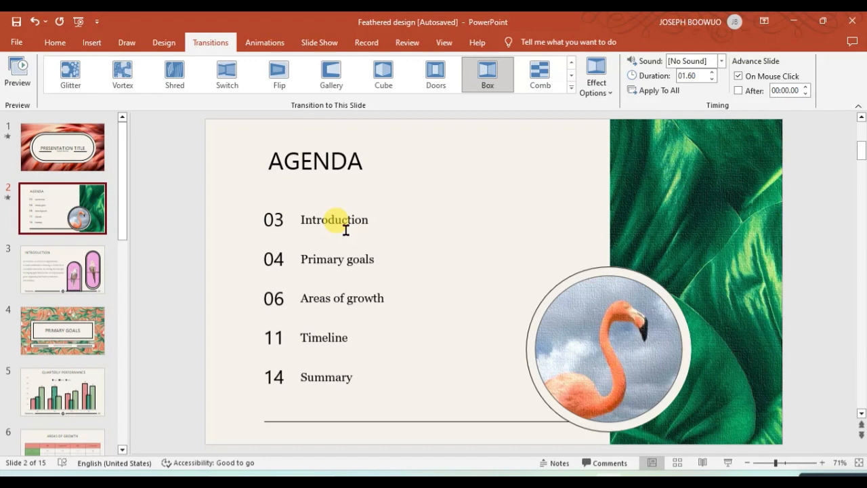
{"action": "mouse_move", "coordinate": [560, 113]}
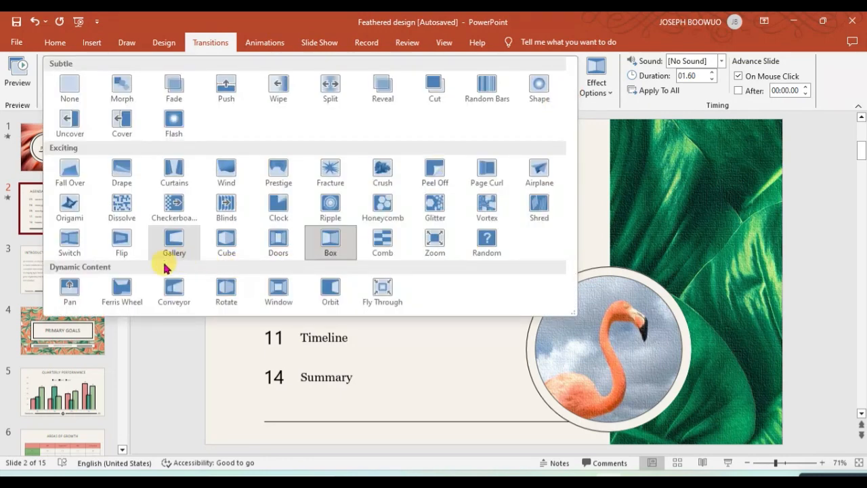
{"action": "mouse_move", "coordinate": [174, 290]}
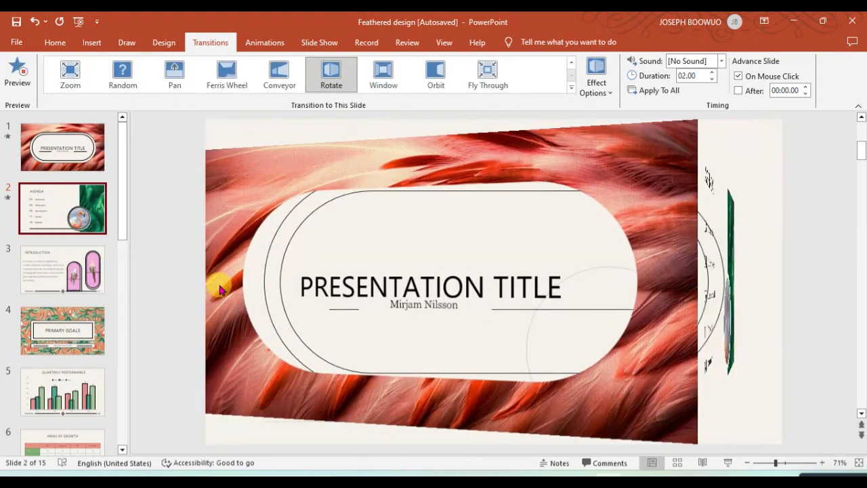
{"action": "left_click", "coordinate": [62, 208]}
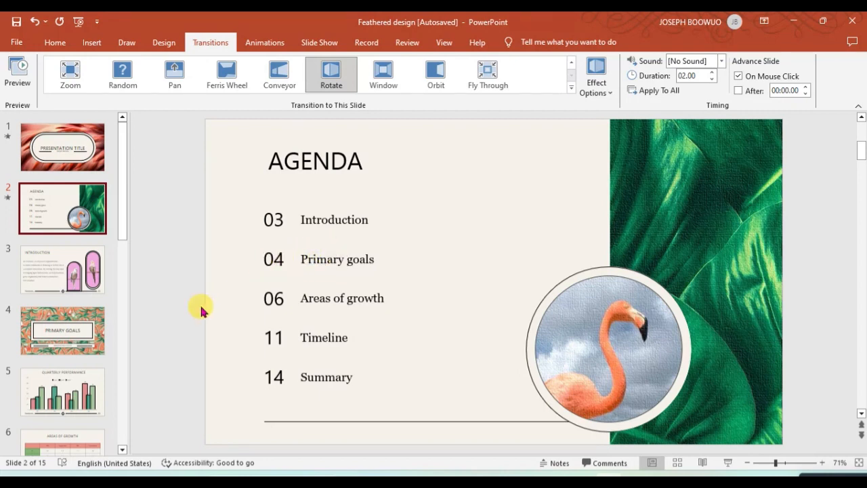
{"action": "left_click", "coordinate": [62, 391]}
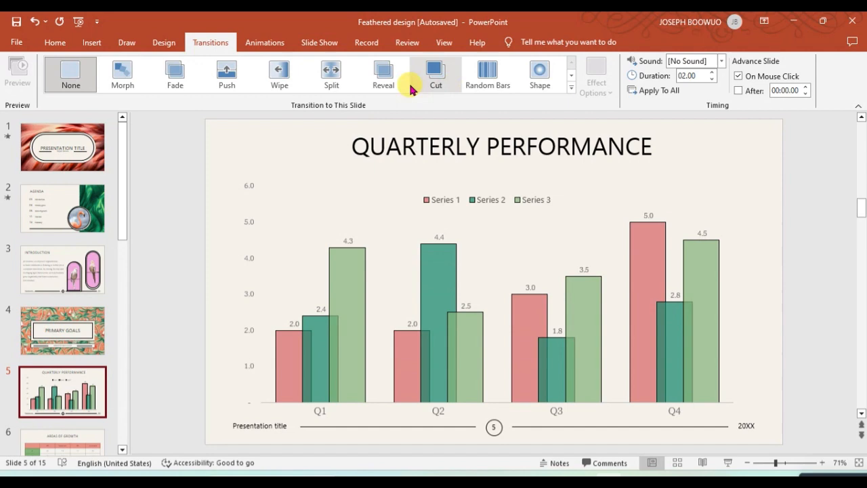
Apply Orbit to slide 5, then replace it with a one-second Cover transition
{"action": "left_click", "coordinate": [571, 95]}
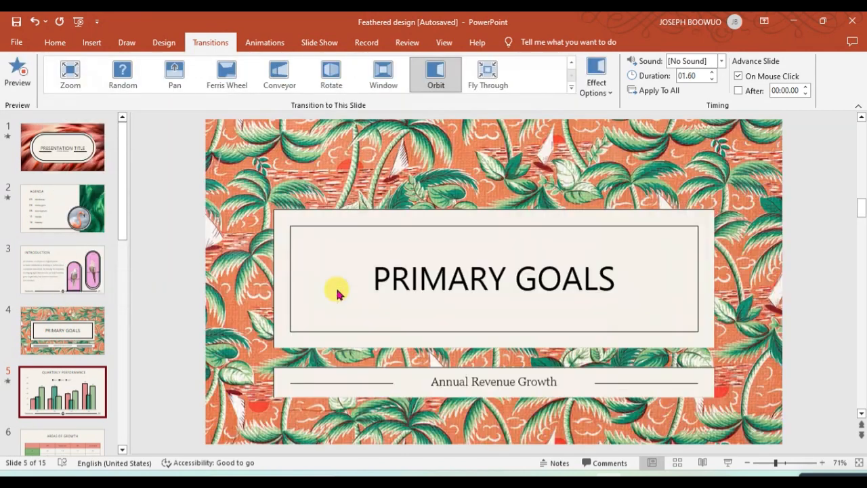
{"action": "left_click", "coordinate": [62, 391]}
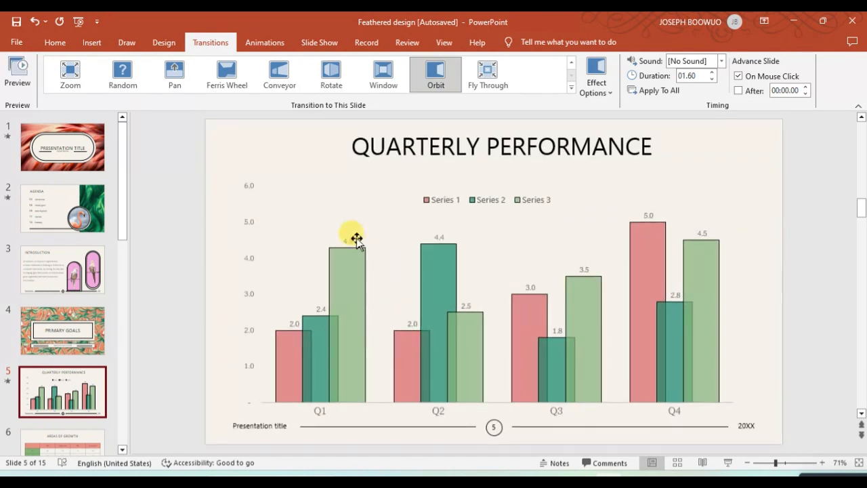
{"action": "mouse_move", "coordinate": [301, 332]}
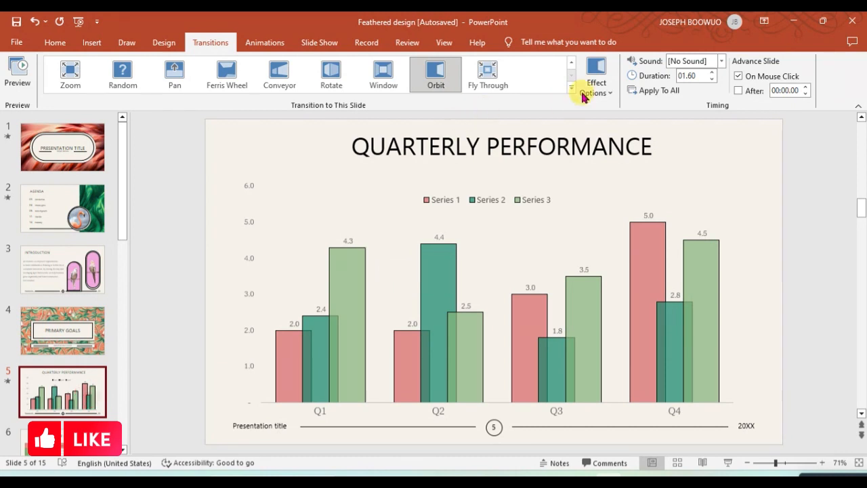
{"action": "left_click", "coordinate": [571, 89]}
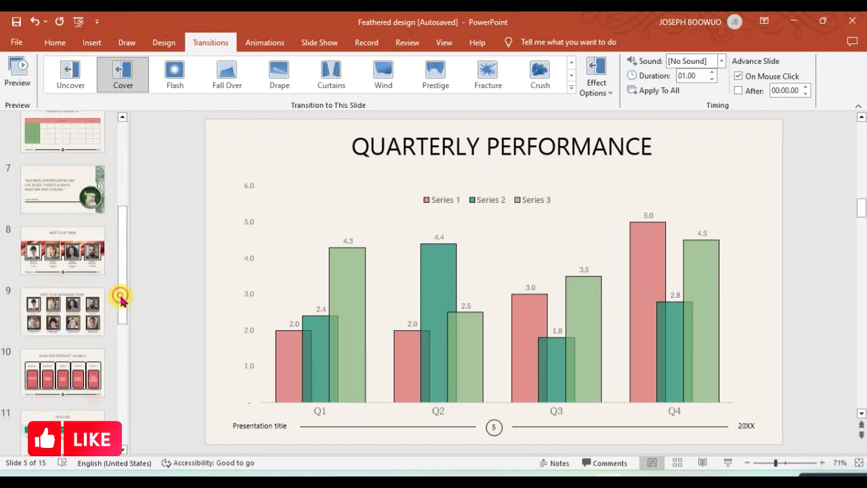
{"action": "scroll", "scroll_direction": "down", "scroll_amount": 3}
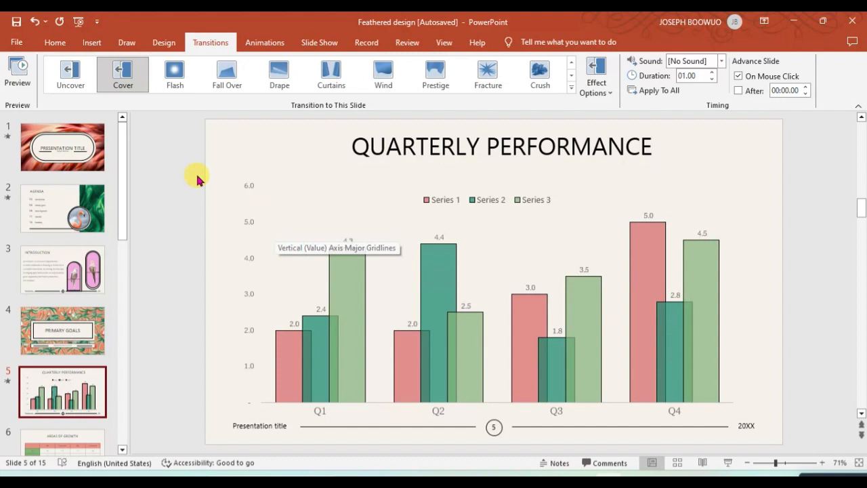
{"action": "mouse_move", "coordinate": [49, 139]}
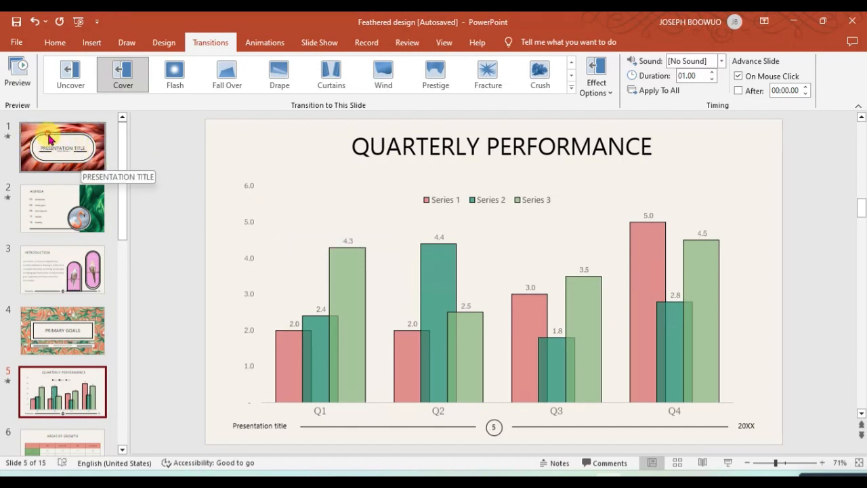
Select slide 1 and set its transition to None, dropping the Reveal effect
{"action": "left_click", "coordinate": [63, 148]}
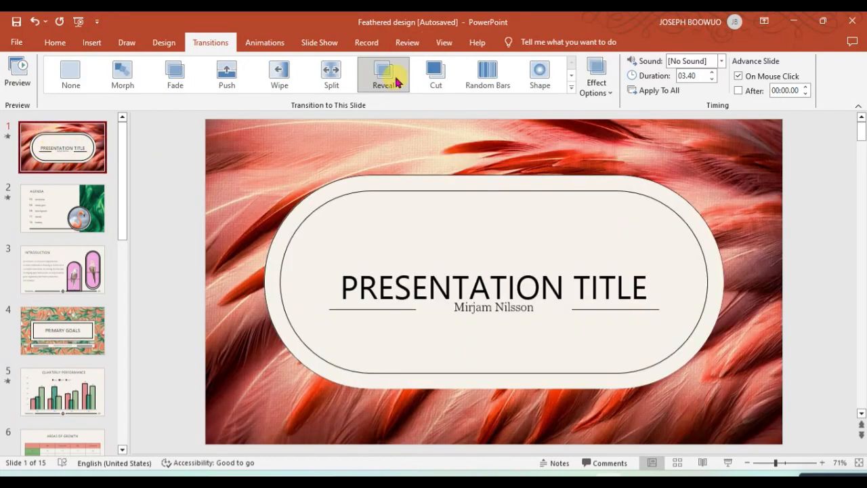
{"action": "mouse_move", "coordinate": [384, 74]}
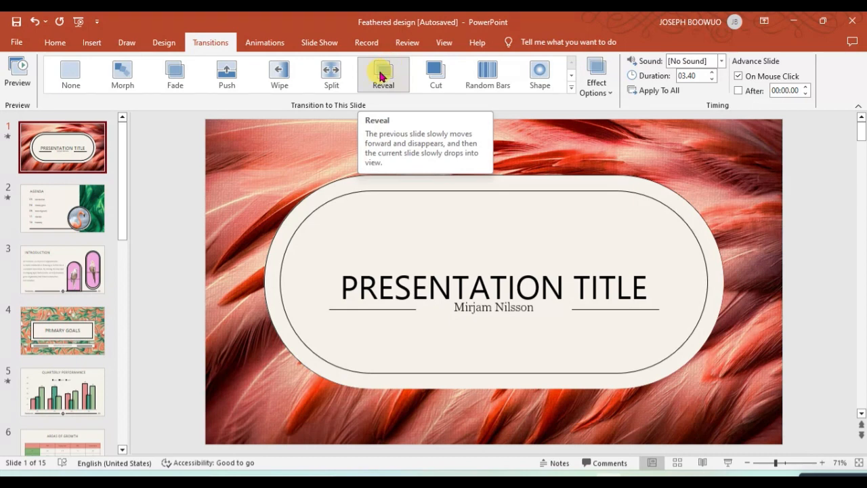
{"action": "mouse_move", "coordinate": [372, 82]}
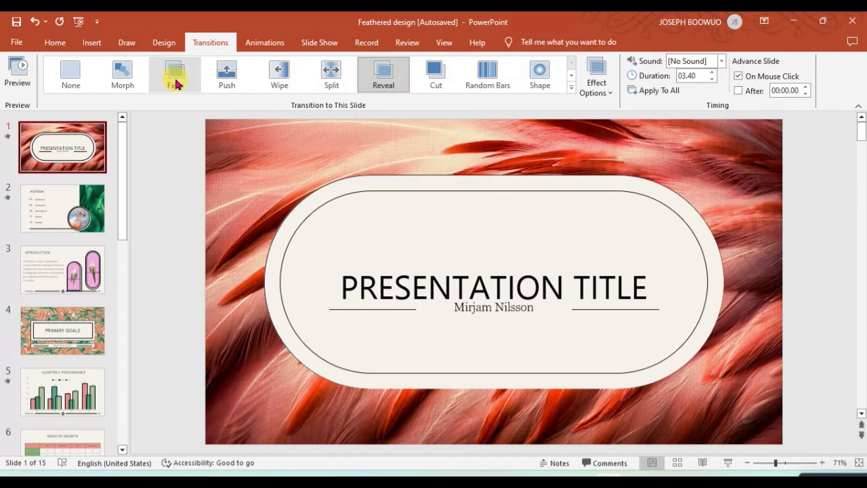
{"action": "left_click", "coordinate": [71, 75]}
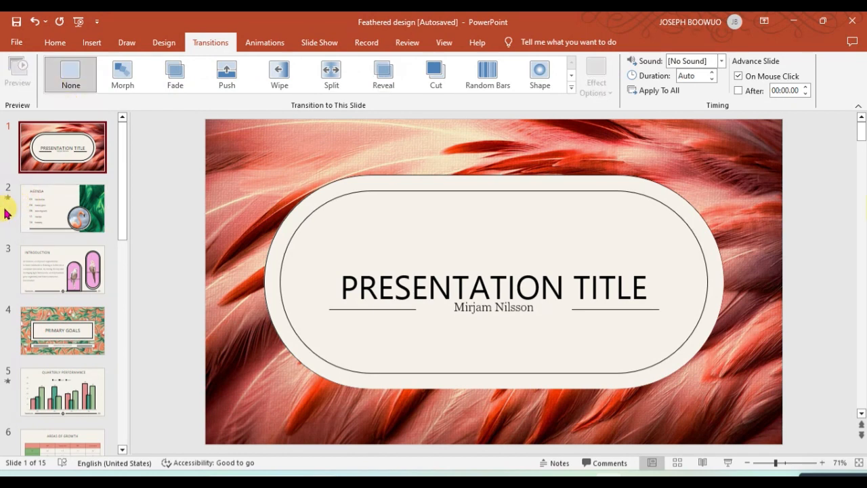
{"action": "mouse_move", "coordinate": [7, 214]}
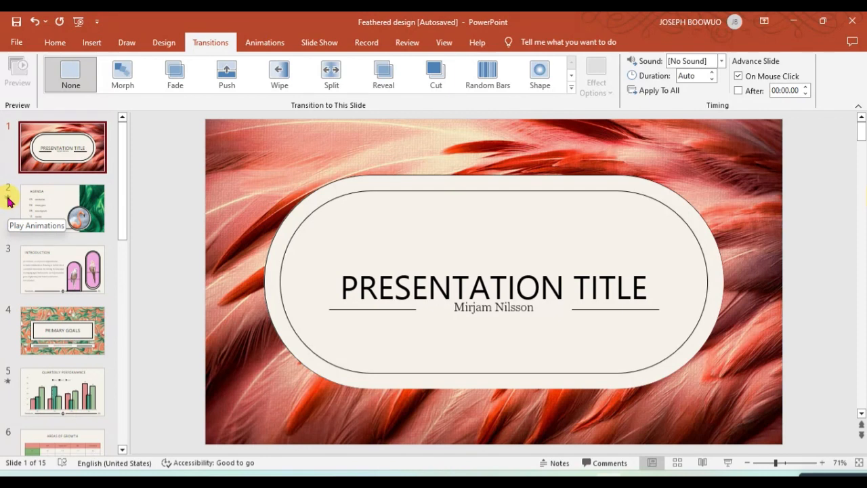
Select slide 2 and replay its two-second Rotate transition preview
{"action": "left_click", "coordinate": [62, 207]}
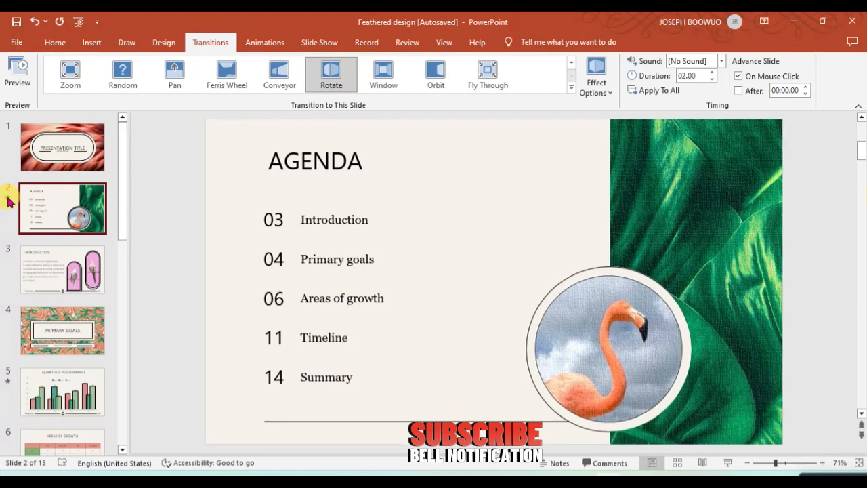
{"action": "left_click", "coordinate": [18, 71]}
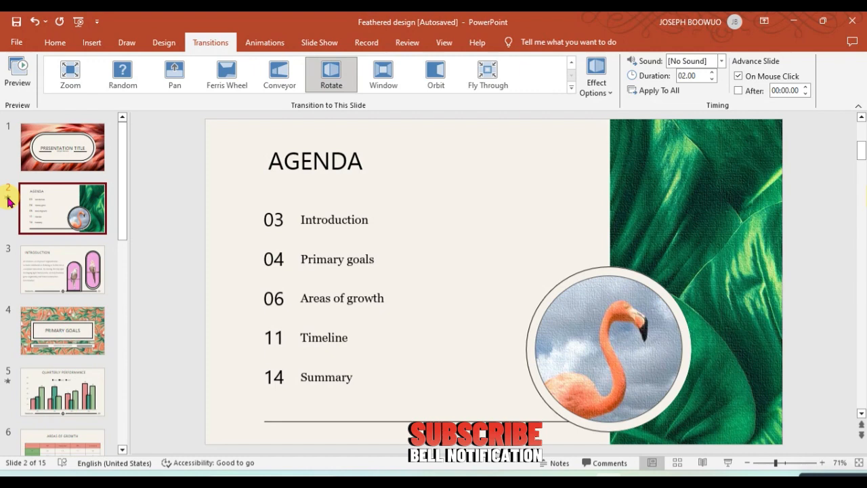
{"action": "mouse_move", "coordinate": [307, 136]}
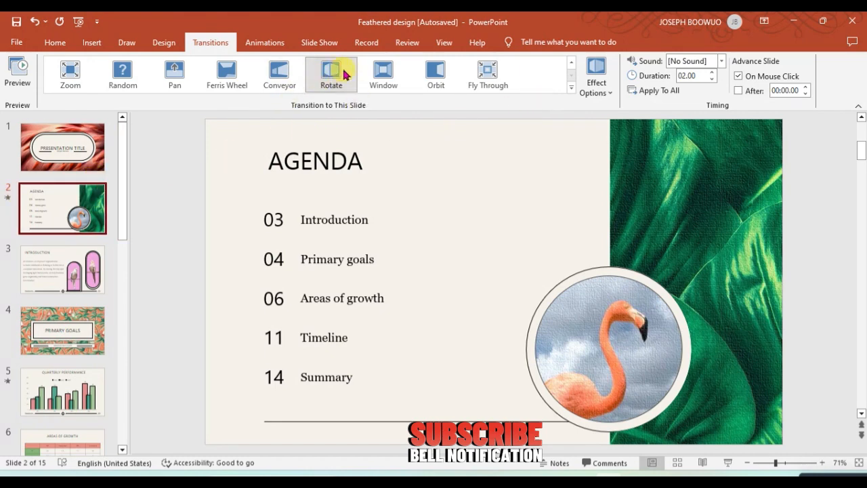
{"action": "mouse_move", "coordinate": [595, 75]}
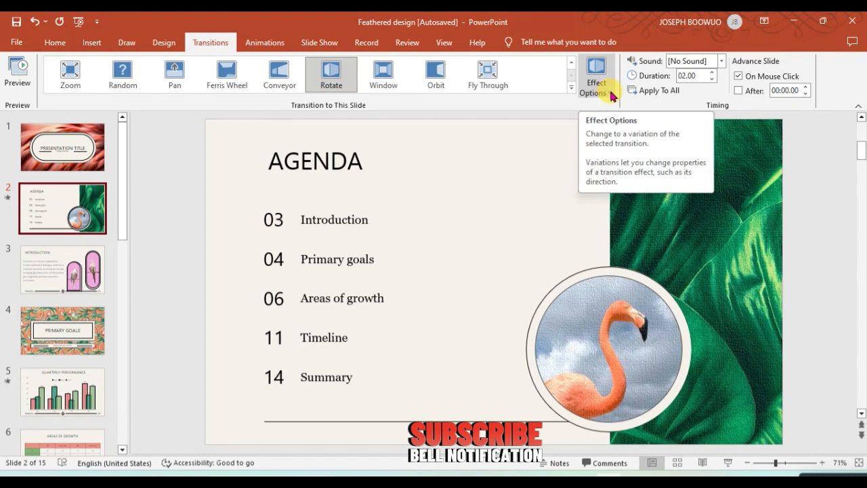
Show the direction variations for slide 2's two-second Rotate transition
{"action": "left_click", "coordinate": [596, 75]}
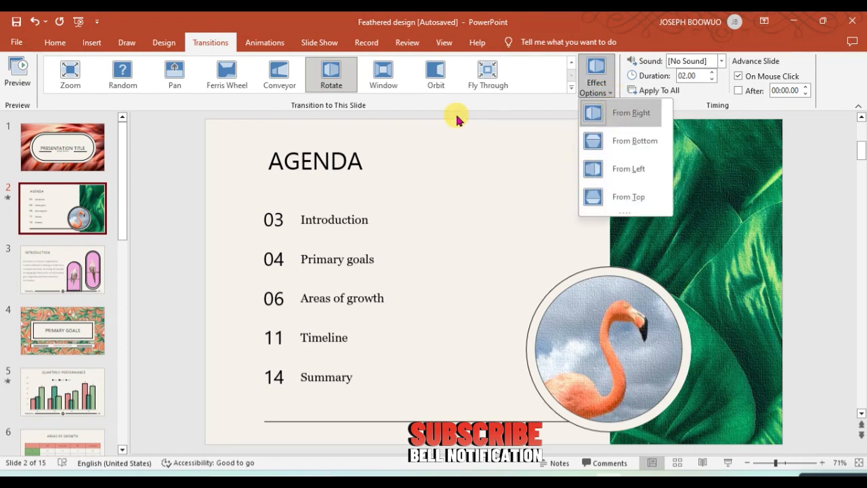
{"action": "mouse_move", "coordinate": [622, 112]}
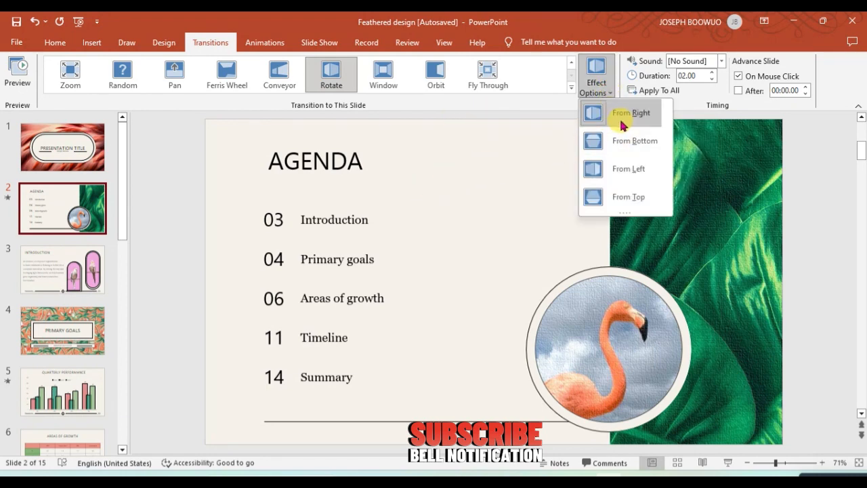
{"action": "mouse_move", "coordinate": [623, 163]}
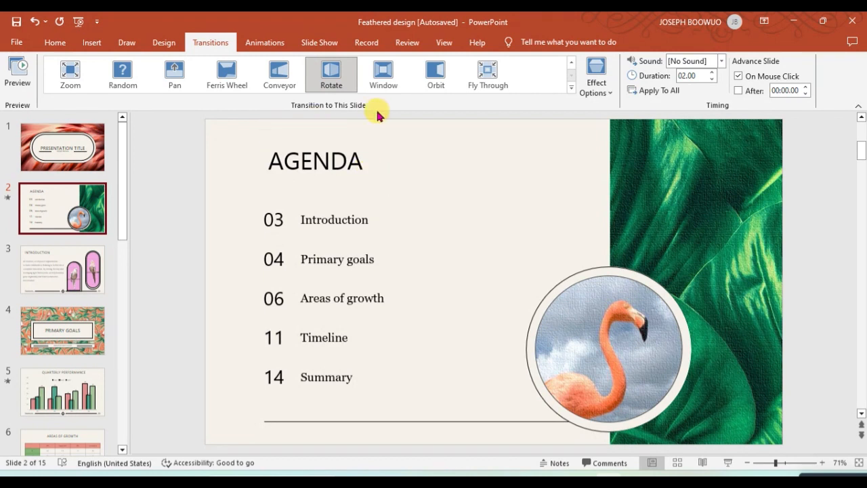
{"action": "mouse_move", "coordinate": [331, 74]}
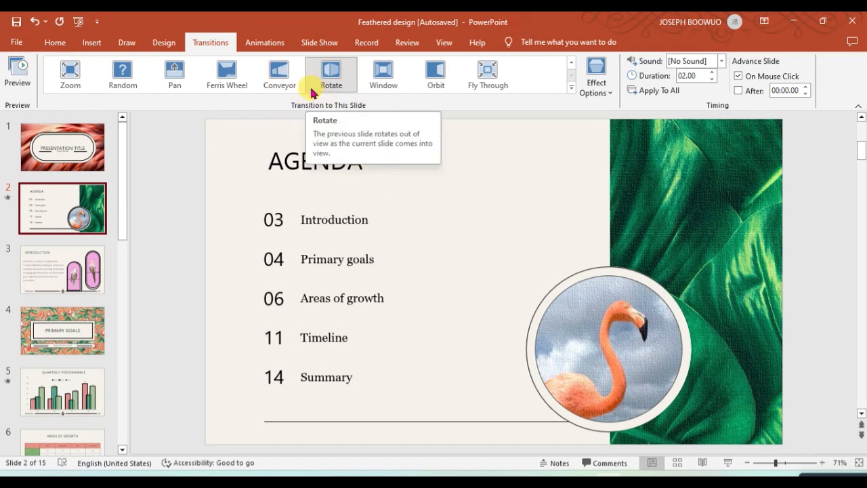
{"action": "mouse_move", "coordinate": [337, 88]}
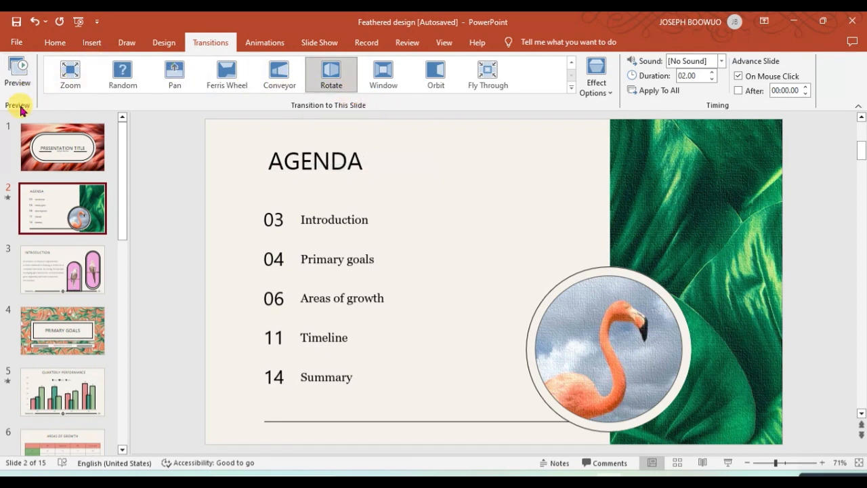
{"action": "mouse_move", "coordinate": [19, 72]}
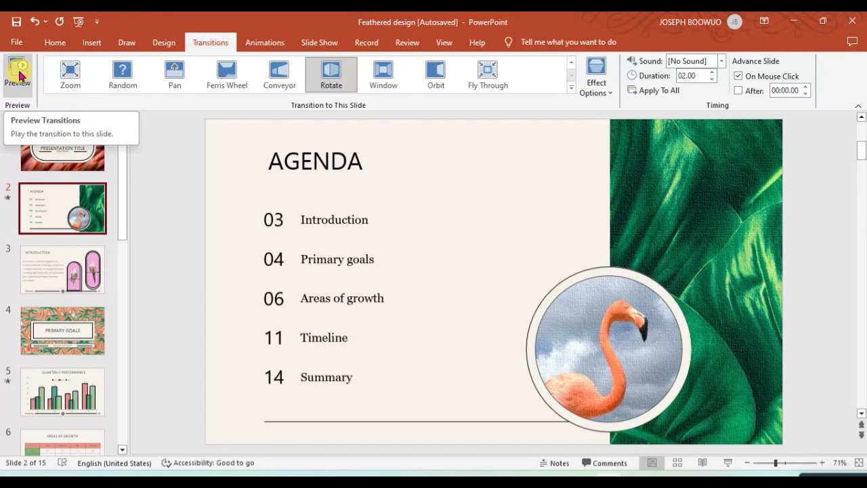
{"action": "left_click", "coordinate": [16, 73]}
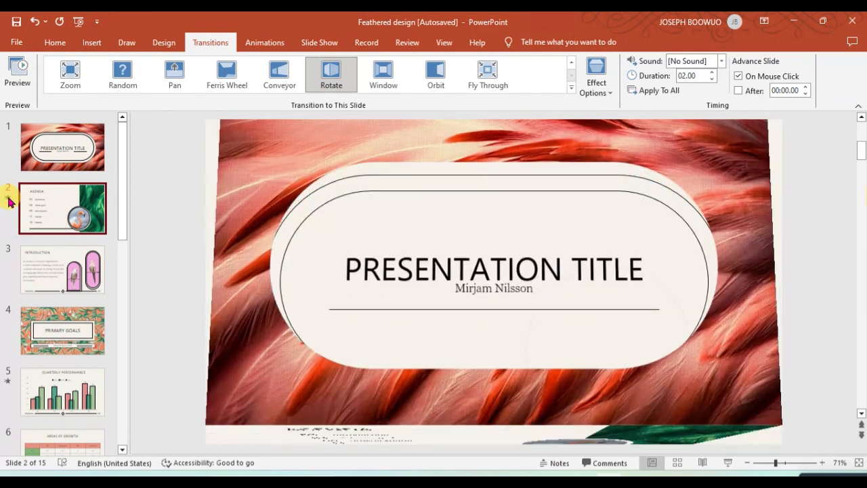
{"action": "left_click", "coordinate": [63, 208]}
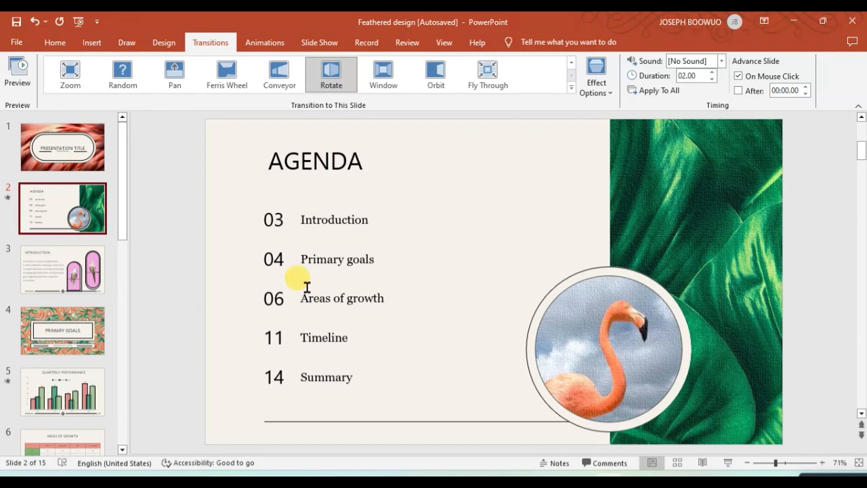
{"action": "mouse_move", "coordinate": [346, 262]}
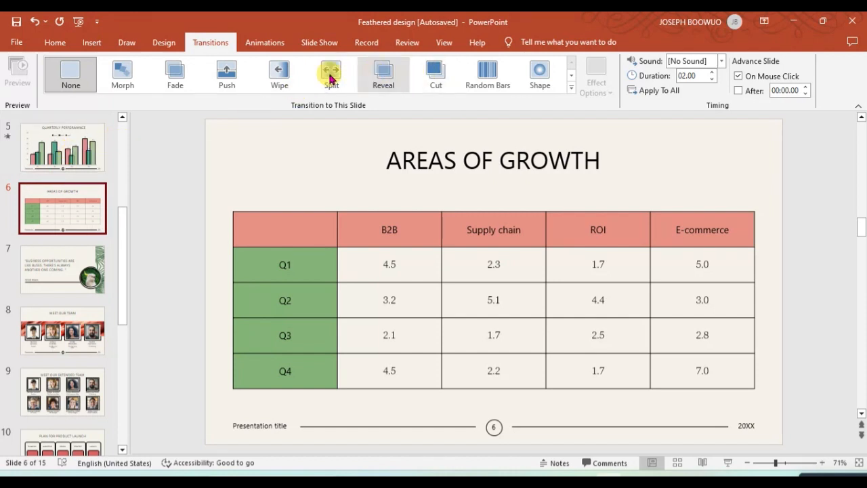
{"action": "mouse_move", "coordinate": [505, 75]}
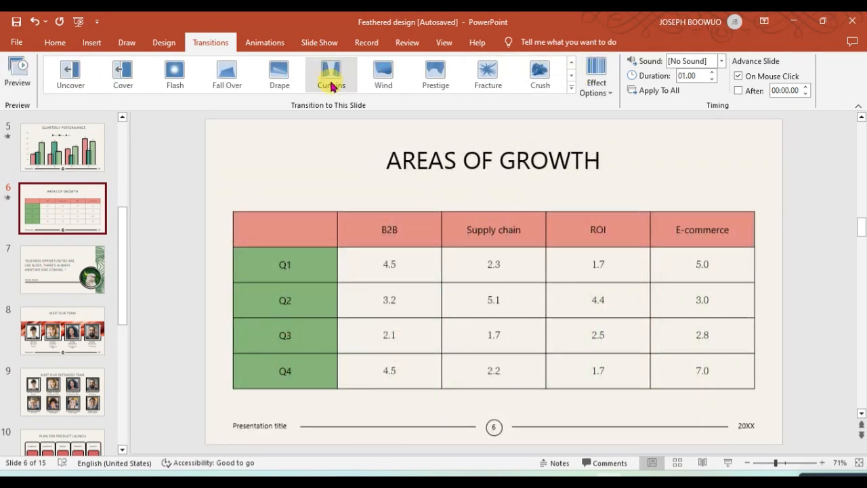
Apply the Curtains transition to the Areas of Growth slide
{"action": "left_click", "coordinate": [330, 74]}
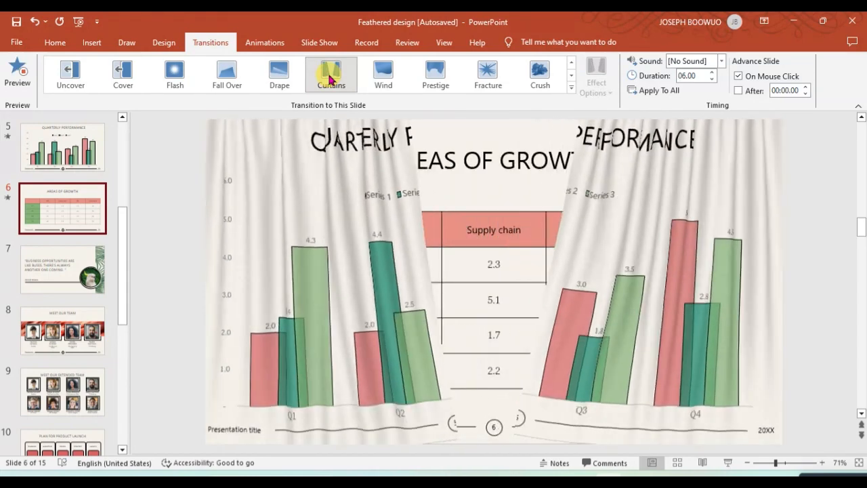
Set the Areas of Growth transition sound to Applause
{"action": "left_click", "coordinate": [330, 75]}
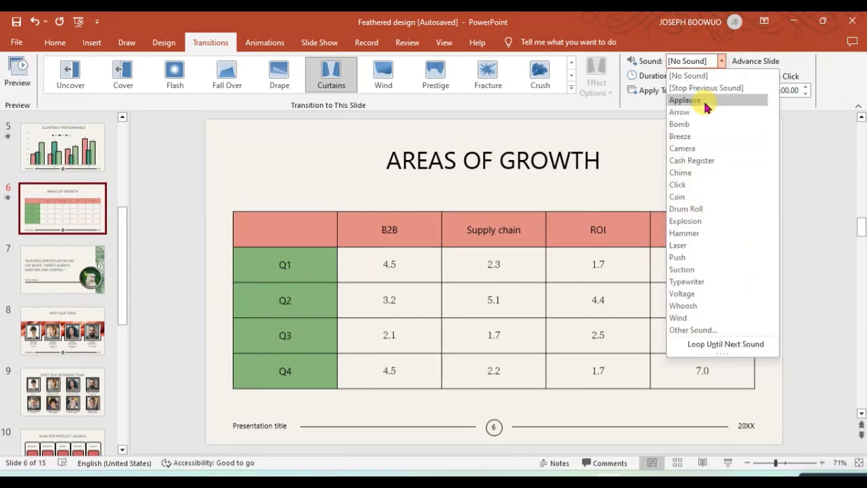
{"action": "left_click", "coordinate": [685, 100]}
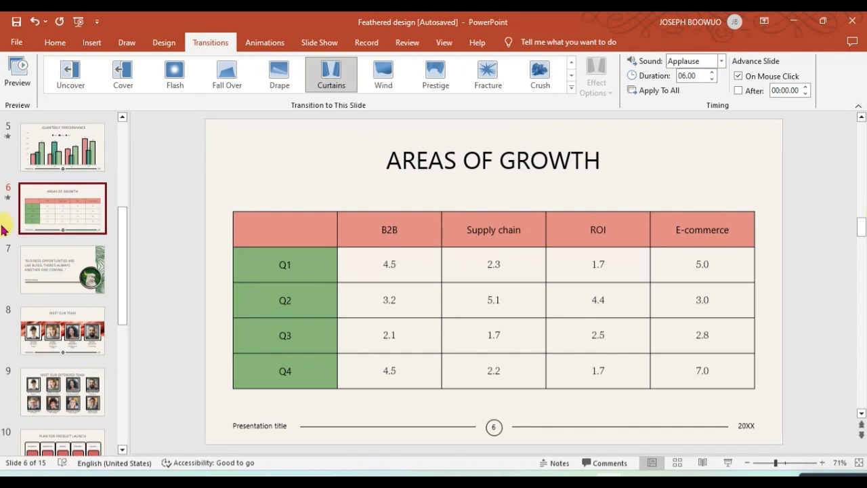
{"action": "left_click", "coordinate": [17, 71]}
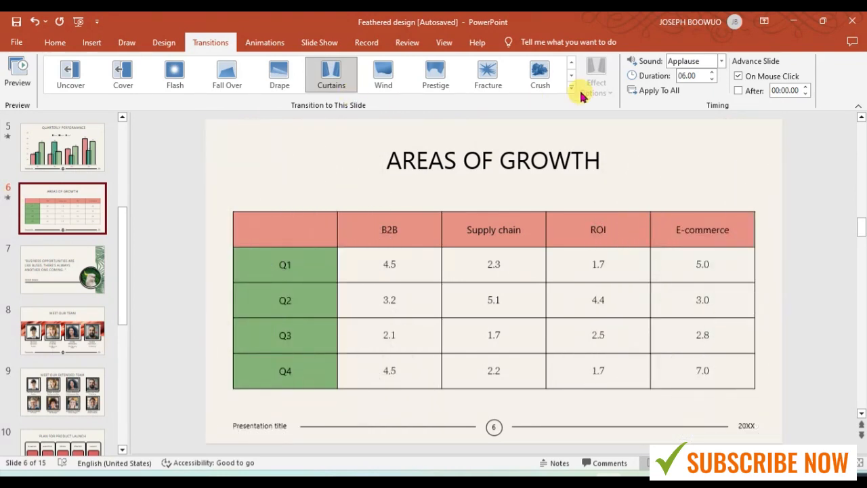
{"action": "mouse_move", "coordinate": [724, 61]}
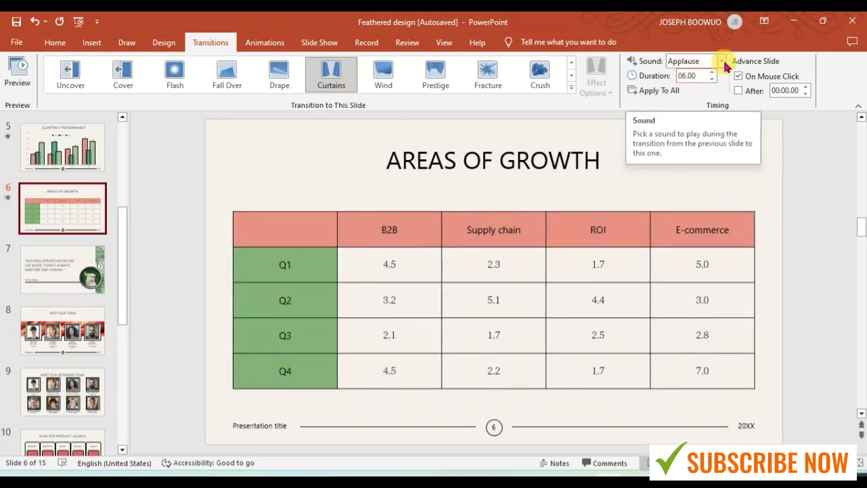
Switch the Curtains transition sound from Applause to Camera
{"action": "left_click", "coordinate": [723, 60]}
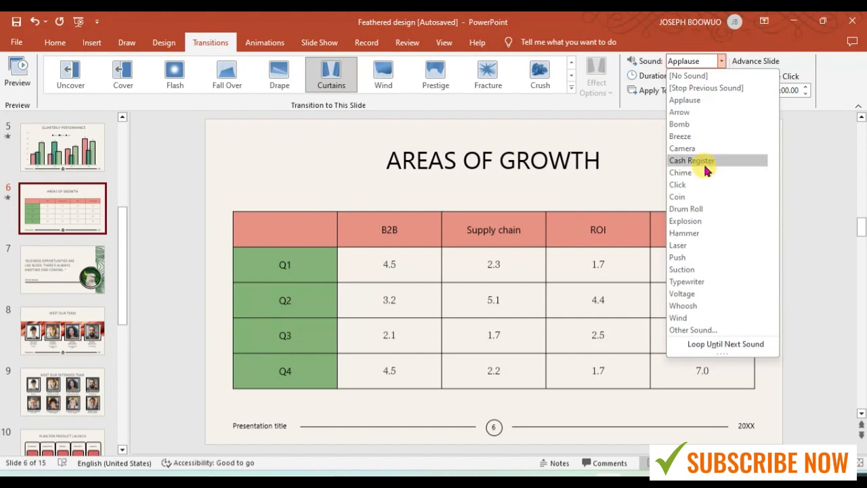
{"action": "left_click", "coordinate": [682, 148]}
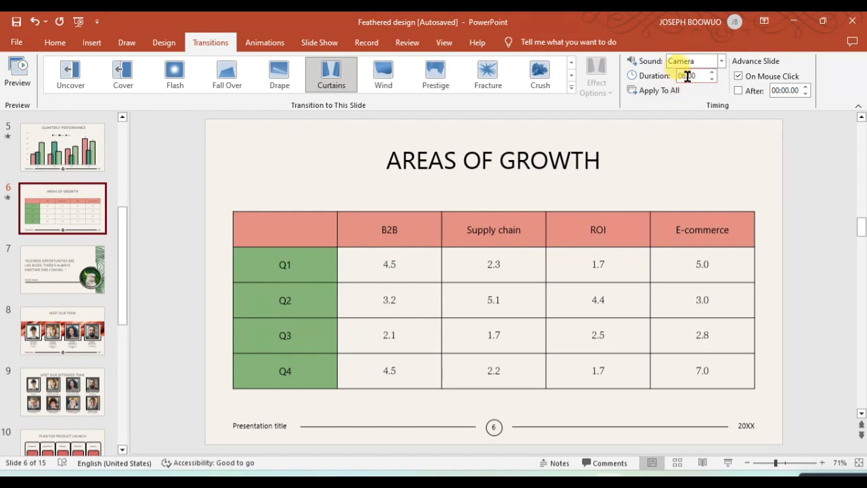
{"action": "mouse_move", "coordinate": [686, 75]}
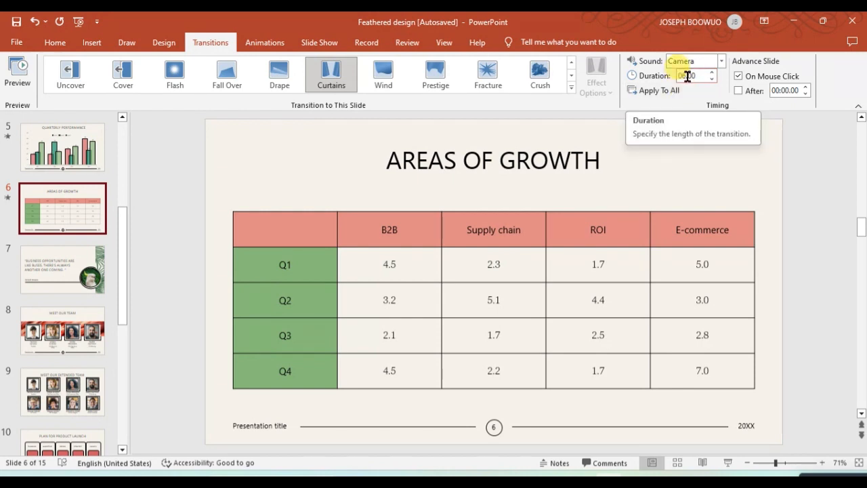
{"action": "mouse_move", "coordinate": [631, 90]}
{"action": "type", "text": "06"}
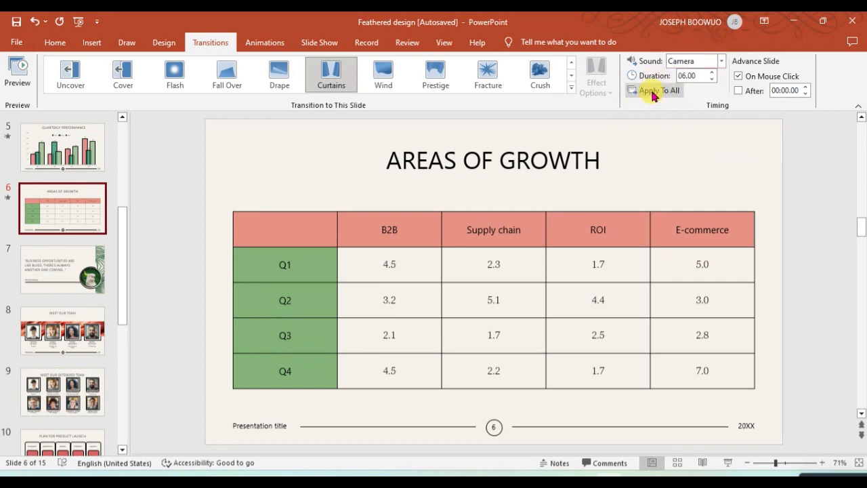
{"action": "mouse_move", "coordinate": [657, 90]}
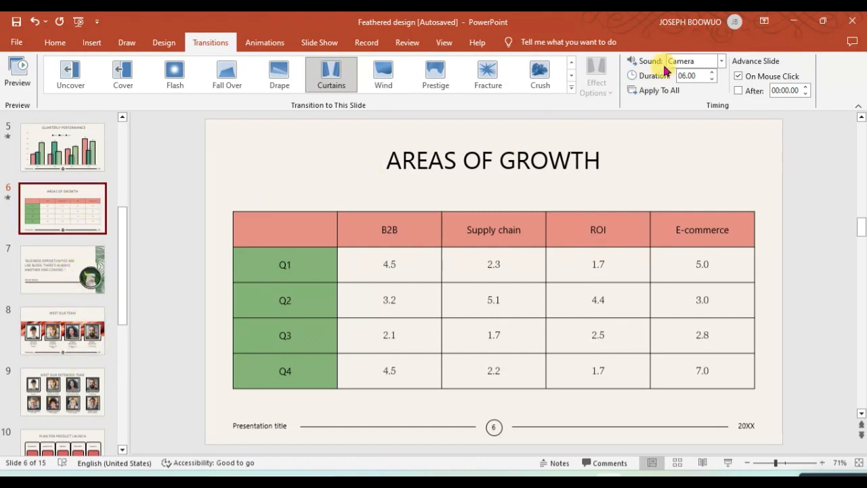
{"action": "mouse_move", "coordinate": [668, 75]}
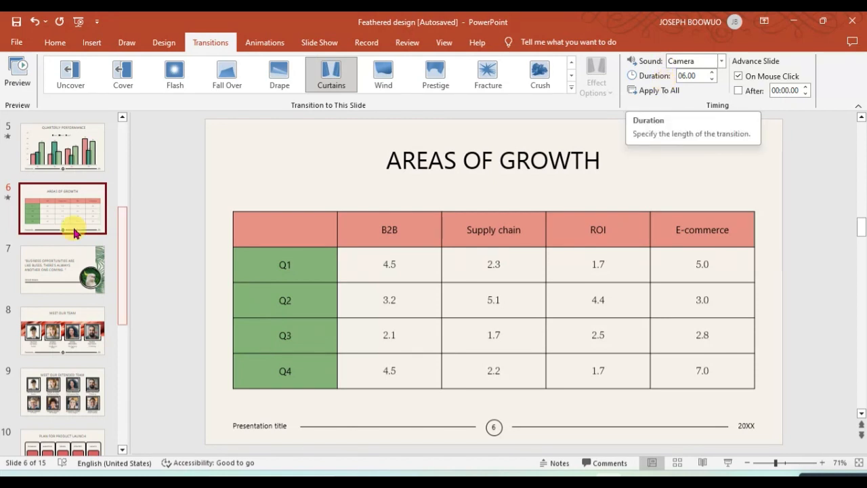
On the Business Opportunities quote slide, set a Chime sound and apply the Cut transition
{"action": "left_click", "coordinate": [62, 269]}
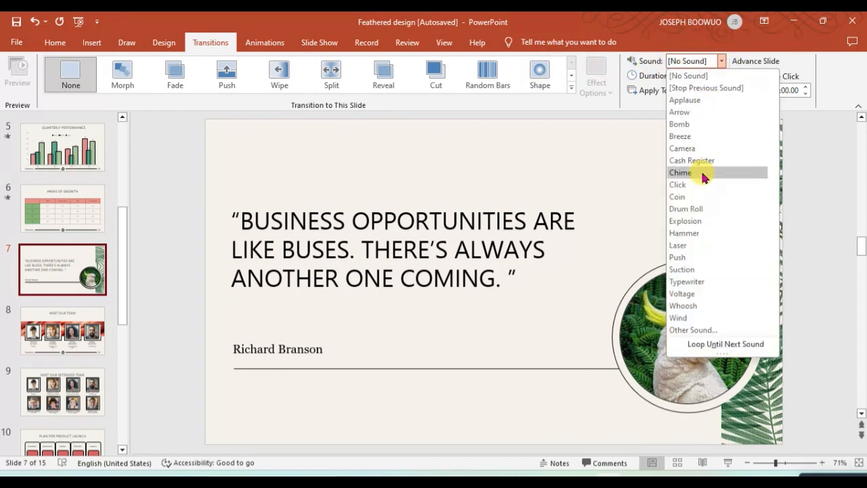
{"action": "left_click", "coordinate": [680, 172]}
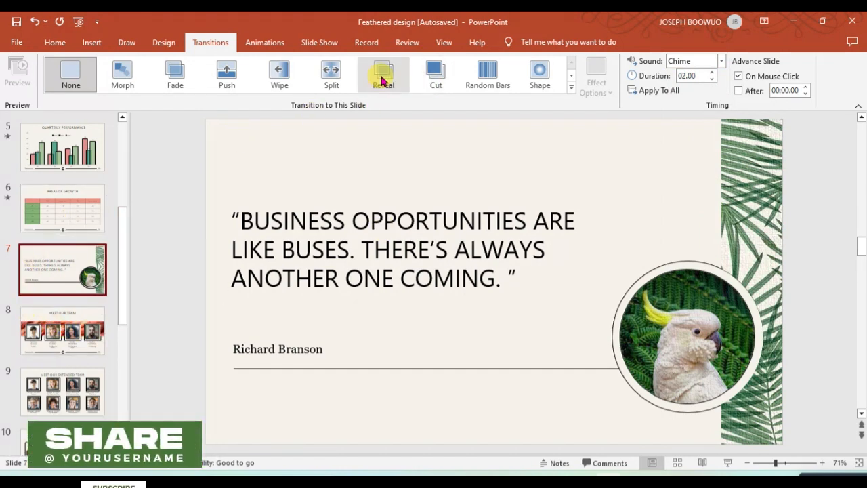
{"action": "left_click", "coordinate": [435, 73]}
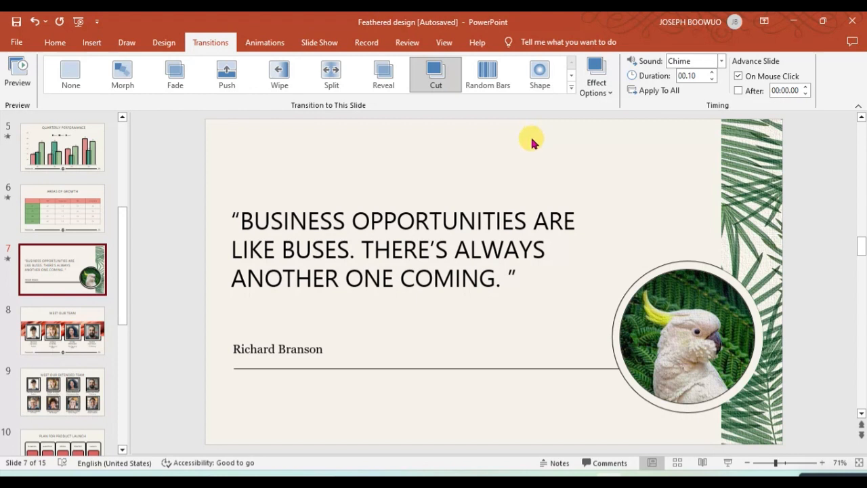
{"action": "mouse_move", "coordinate": [571, 78]}
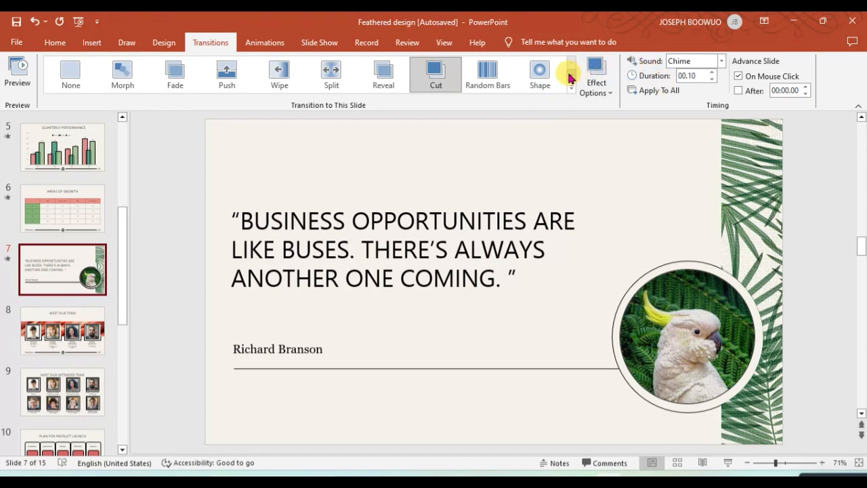
{"action": "left_click", "coordinate": [571, 65]}
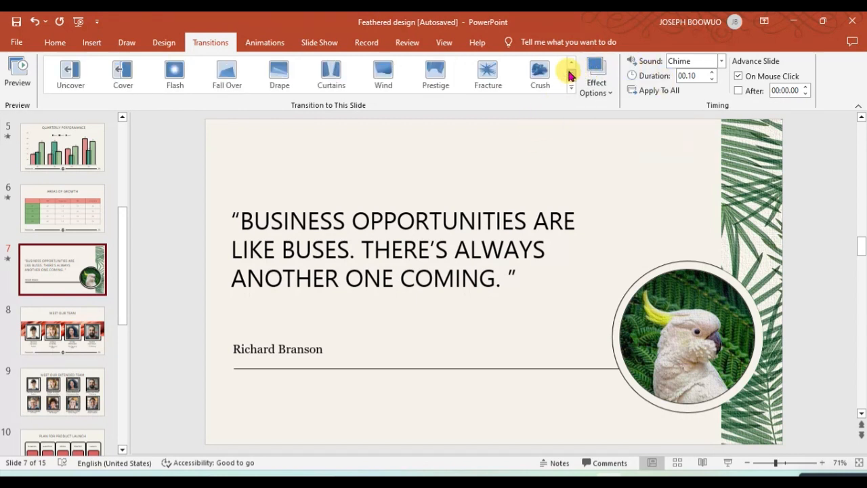
{"action": "left_click", "coordinate": [571, 65]}
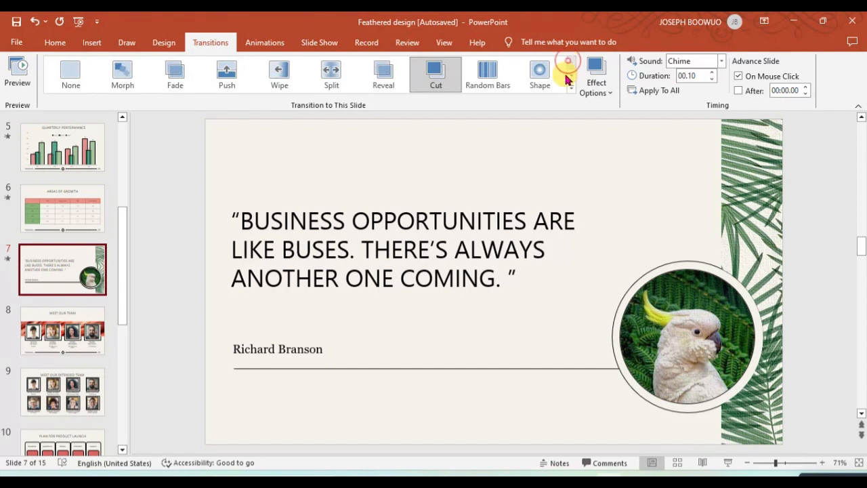